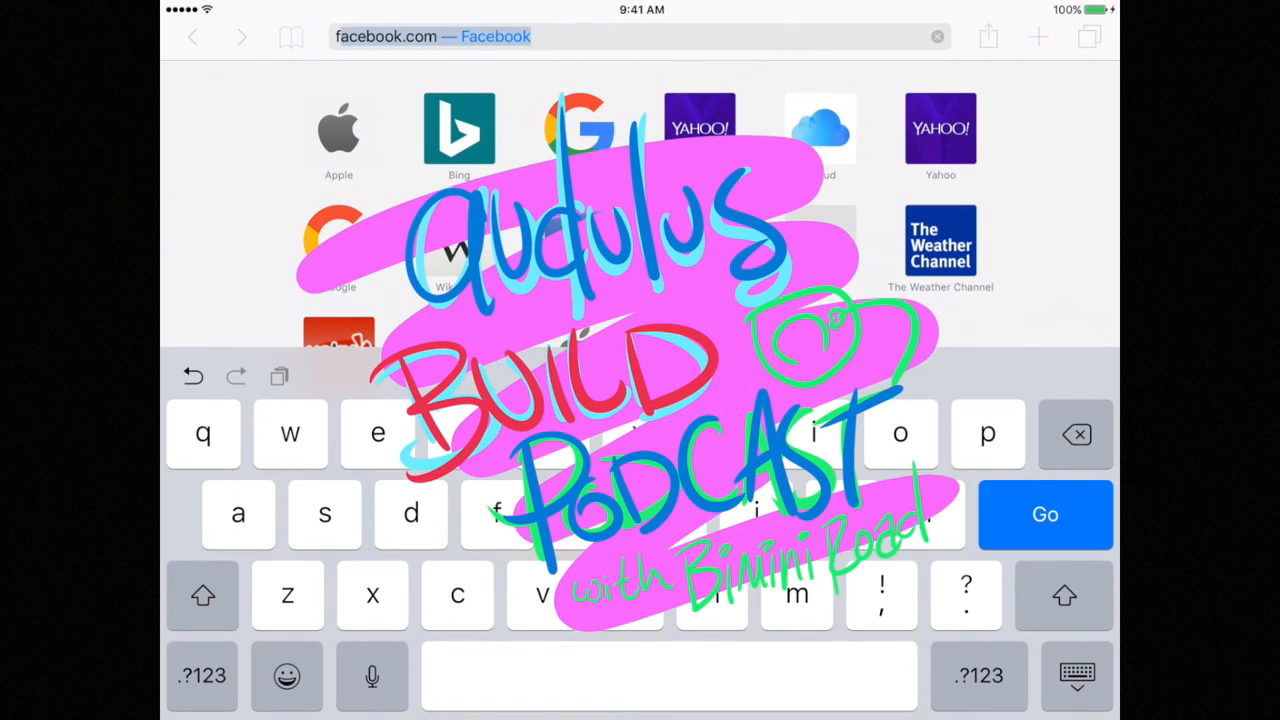
Go to forum.audulus.com in Safari
text(forum.audulus.com)
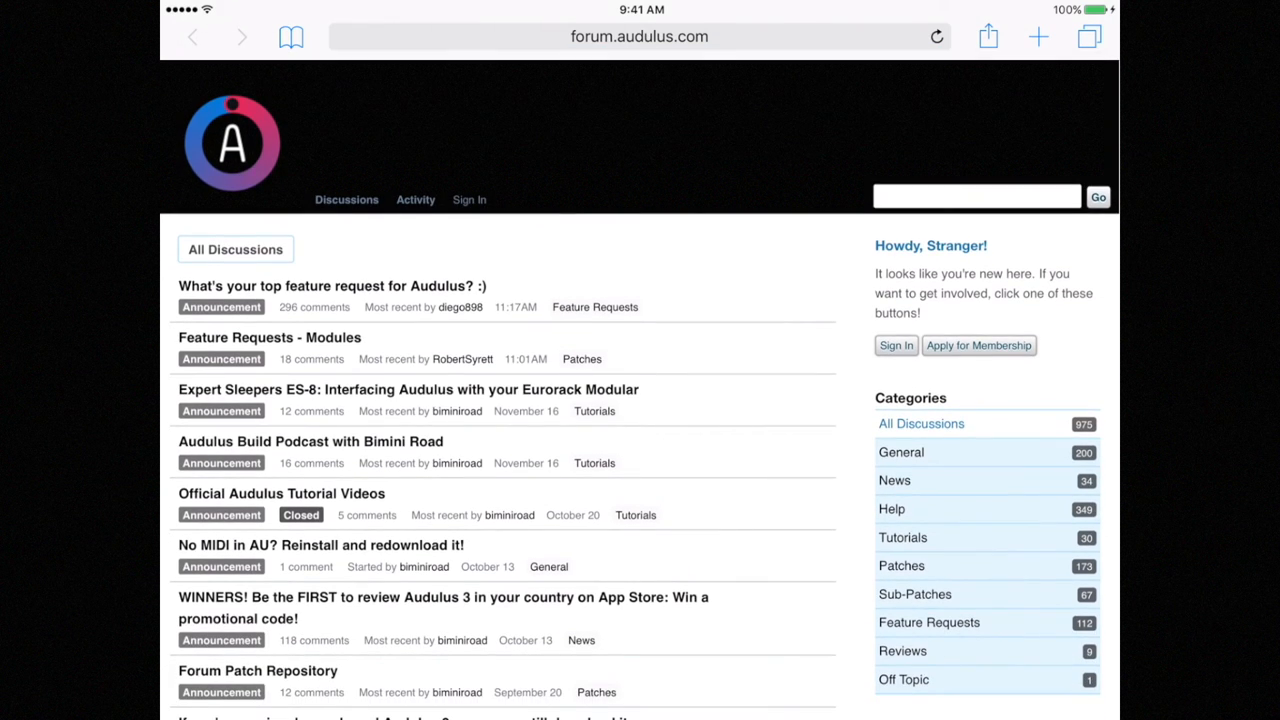
Sign in as 'Bim' and open the Expert Sleepers ES-8 Eurorack thread
click(468, 199)
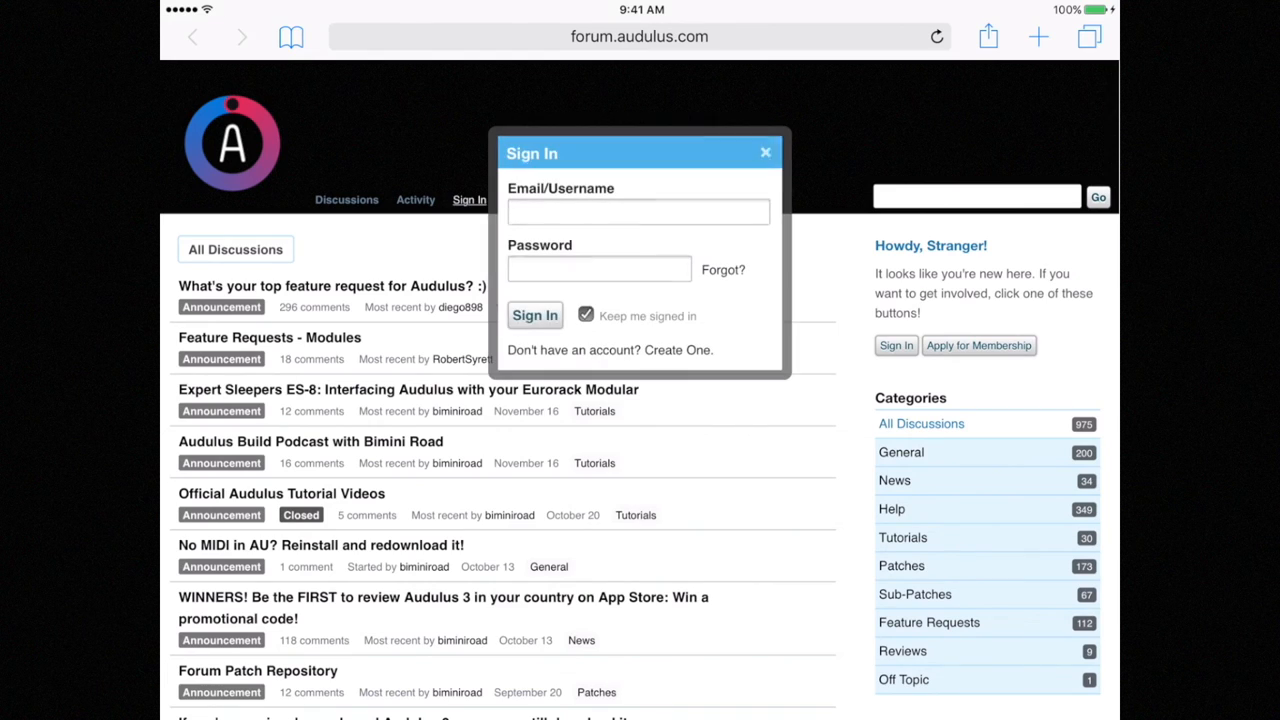
click(638, 211)
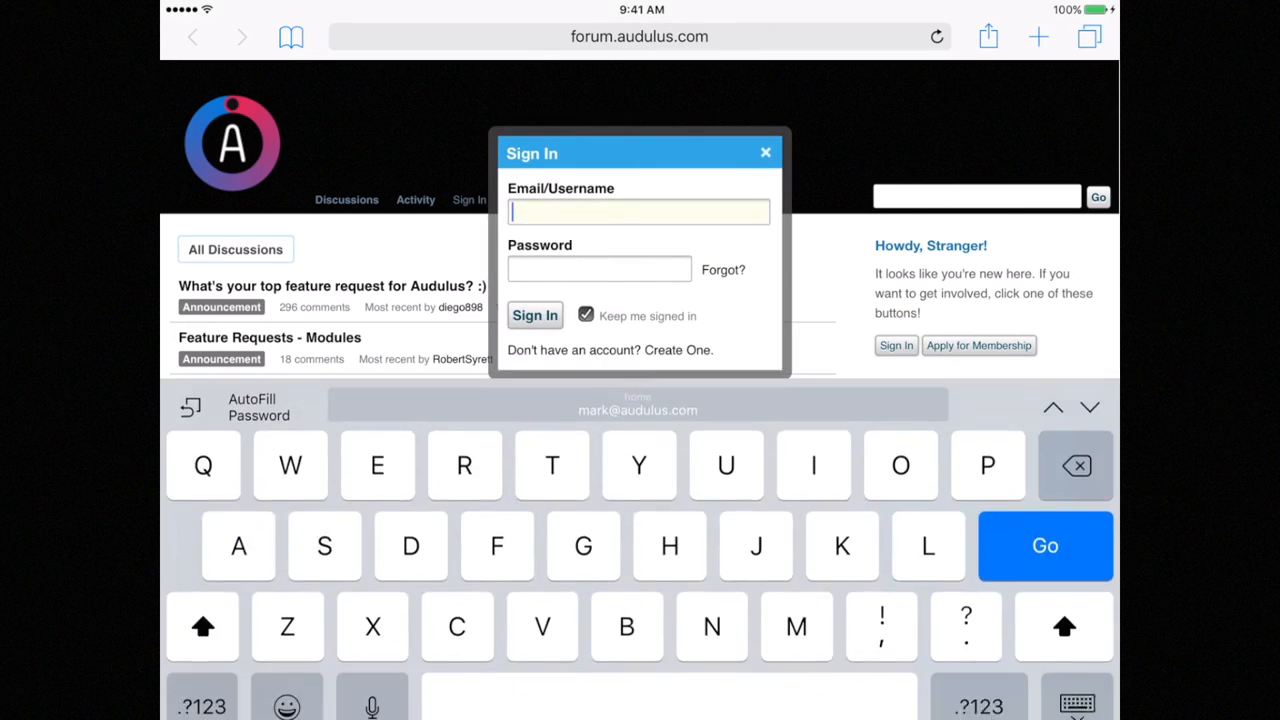
text(Biminiroad)
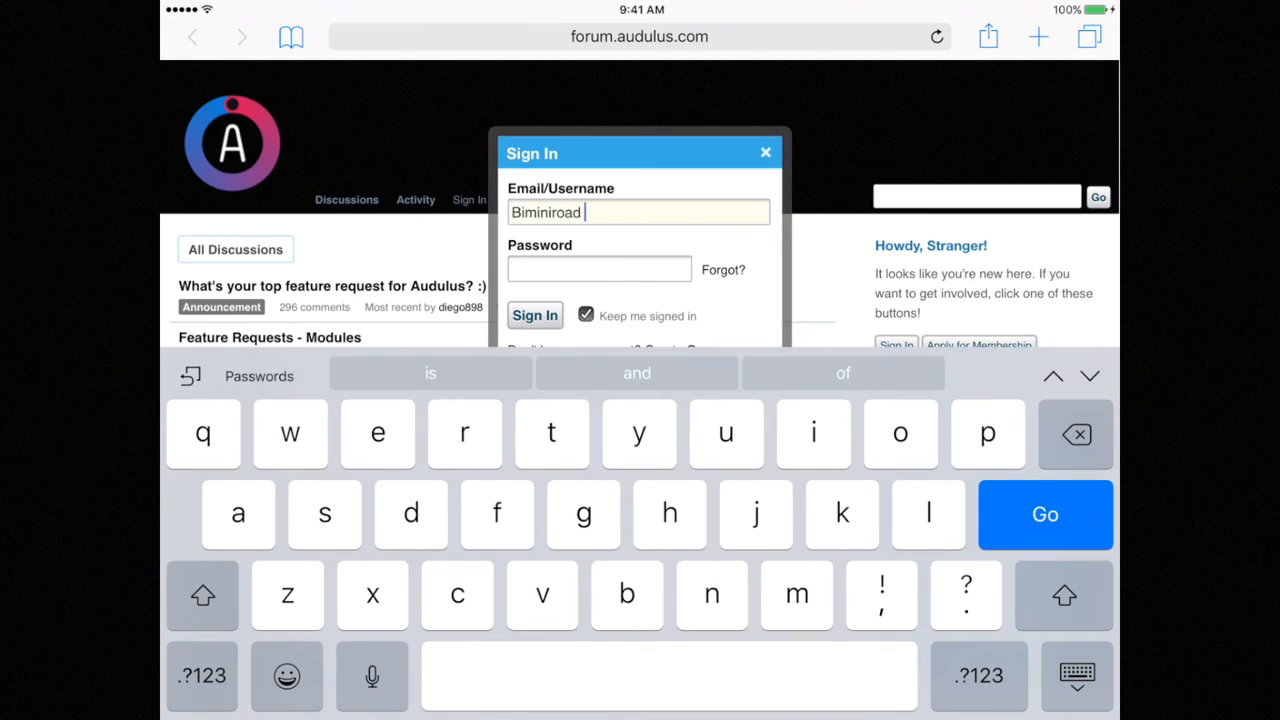
click(599, 269)
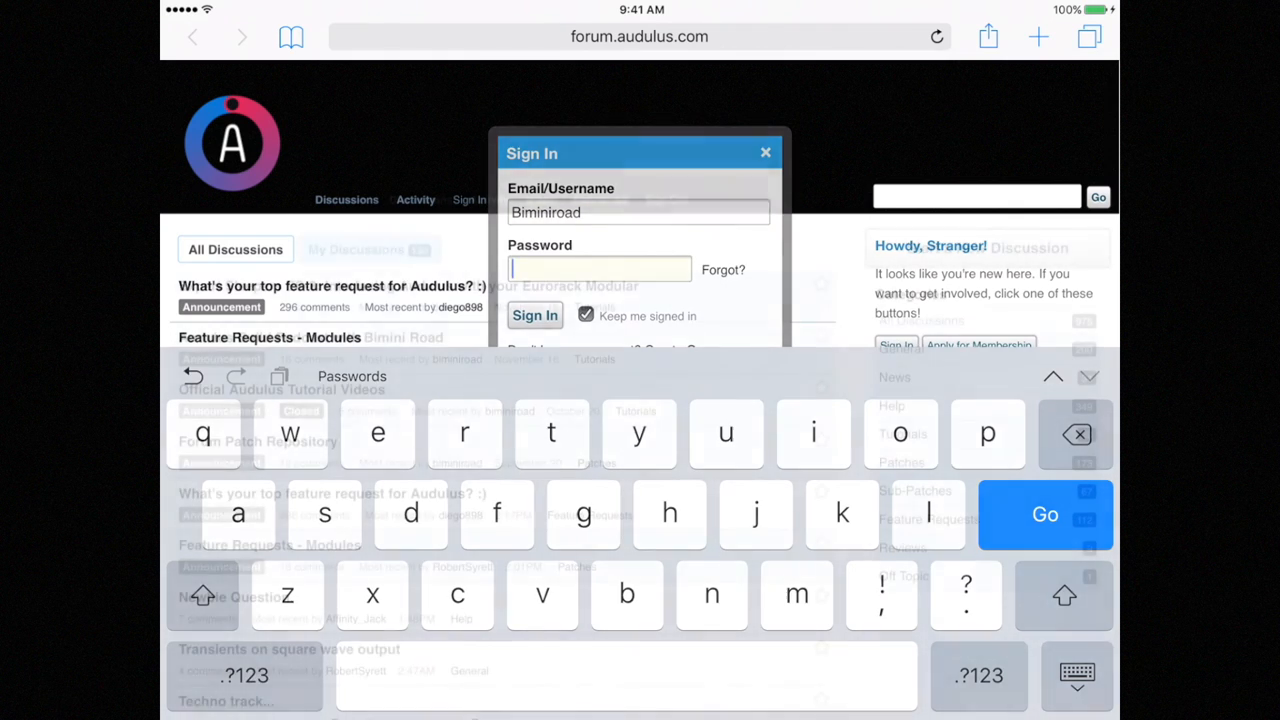
click(534, 315)
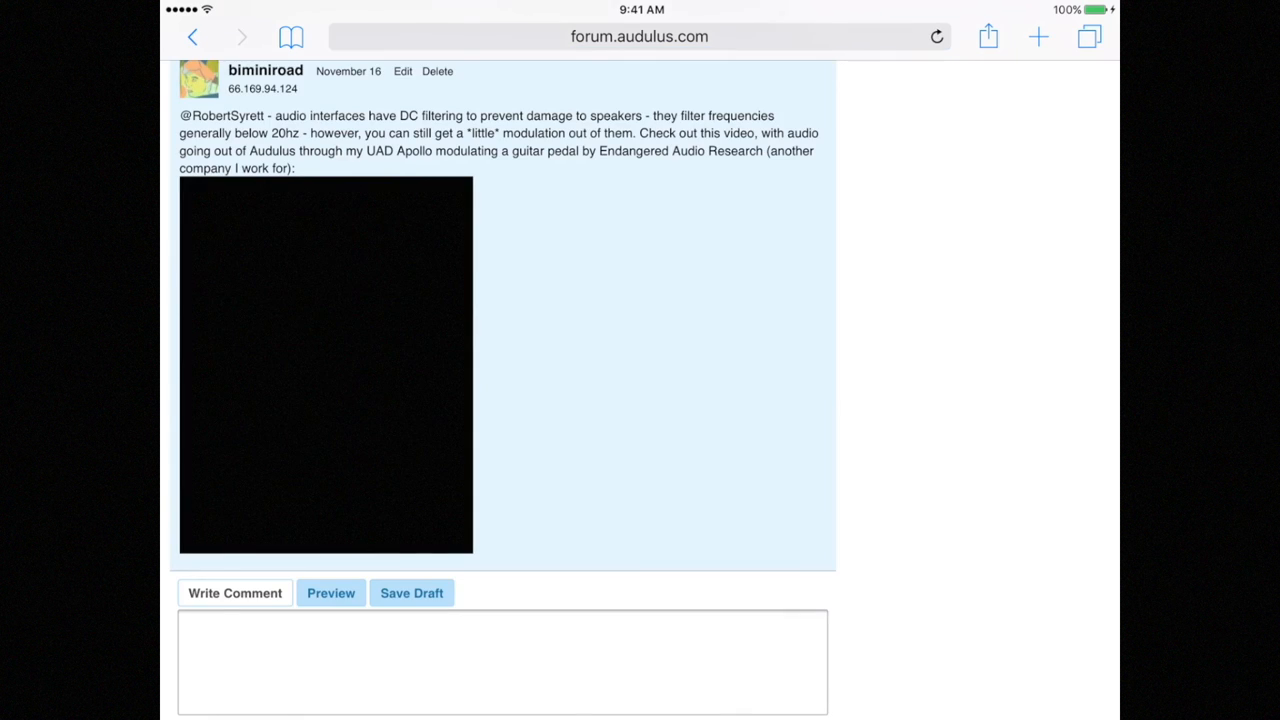
Download the attached ES-8 Acid Bass Sequencer patch and open it in Audulus 3
scroll(down, 3)
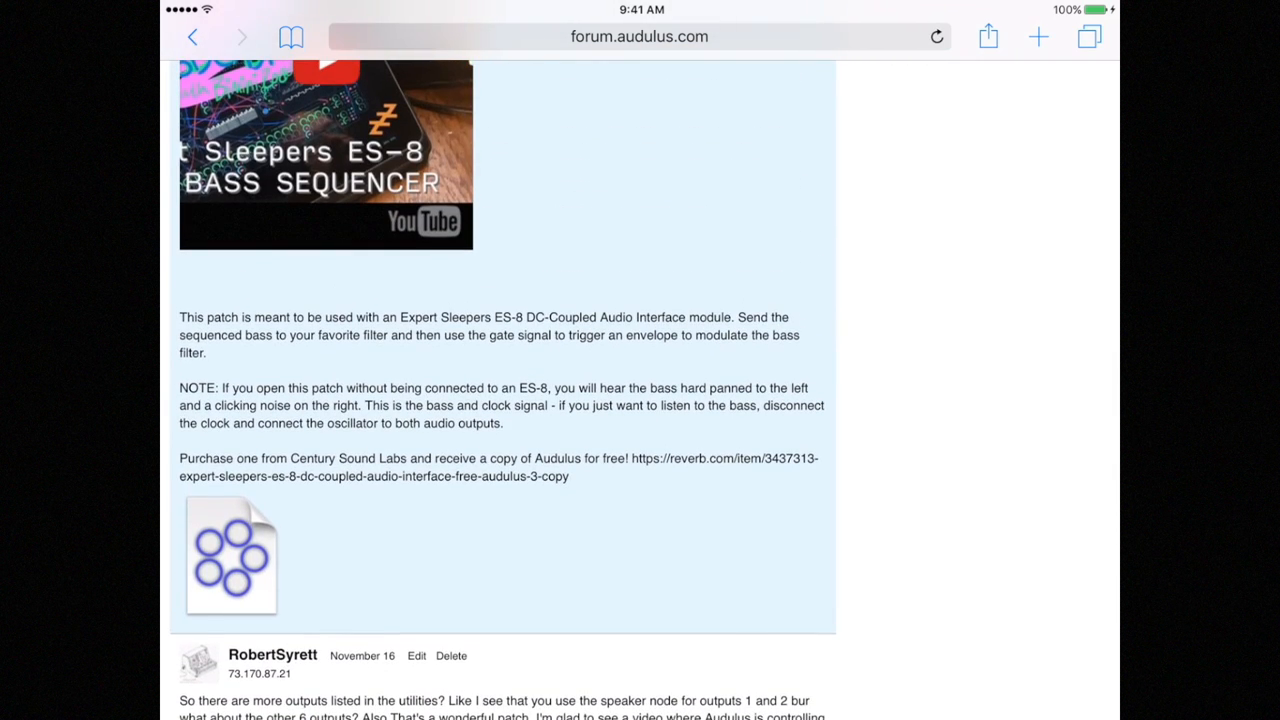
click(230, 555)
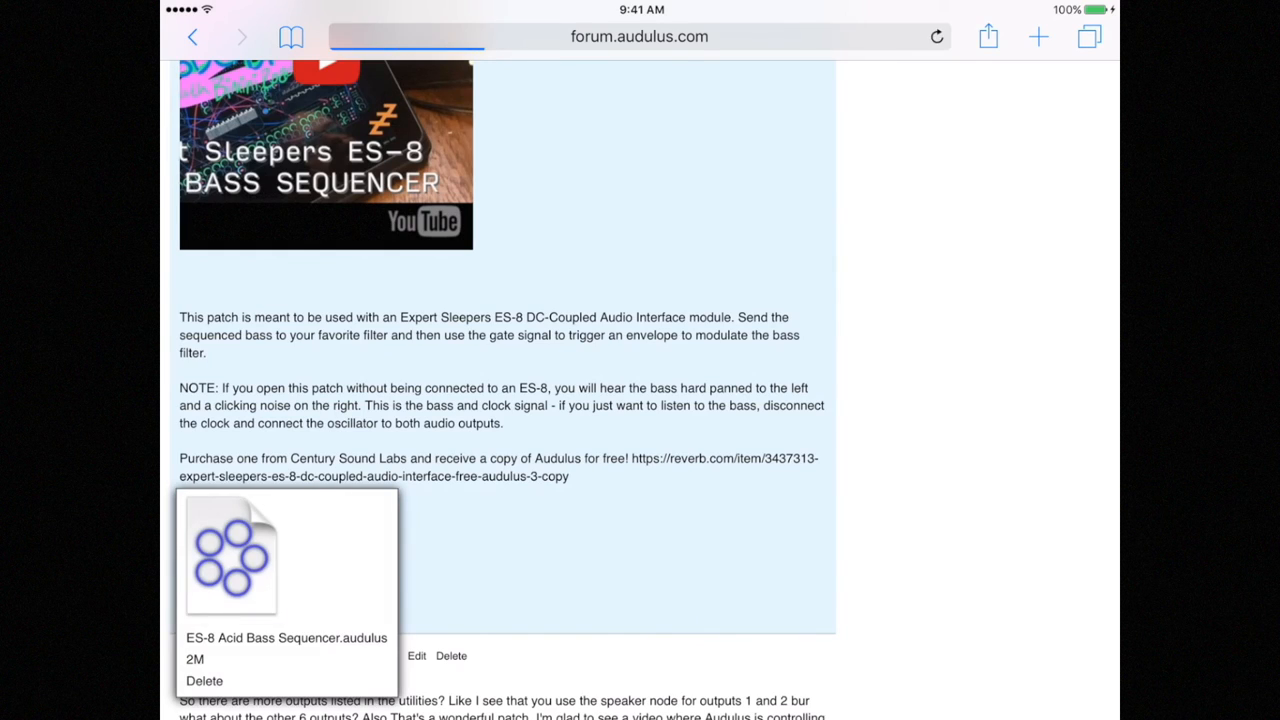
click(230, 555)
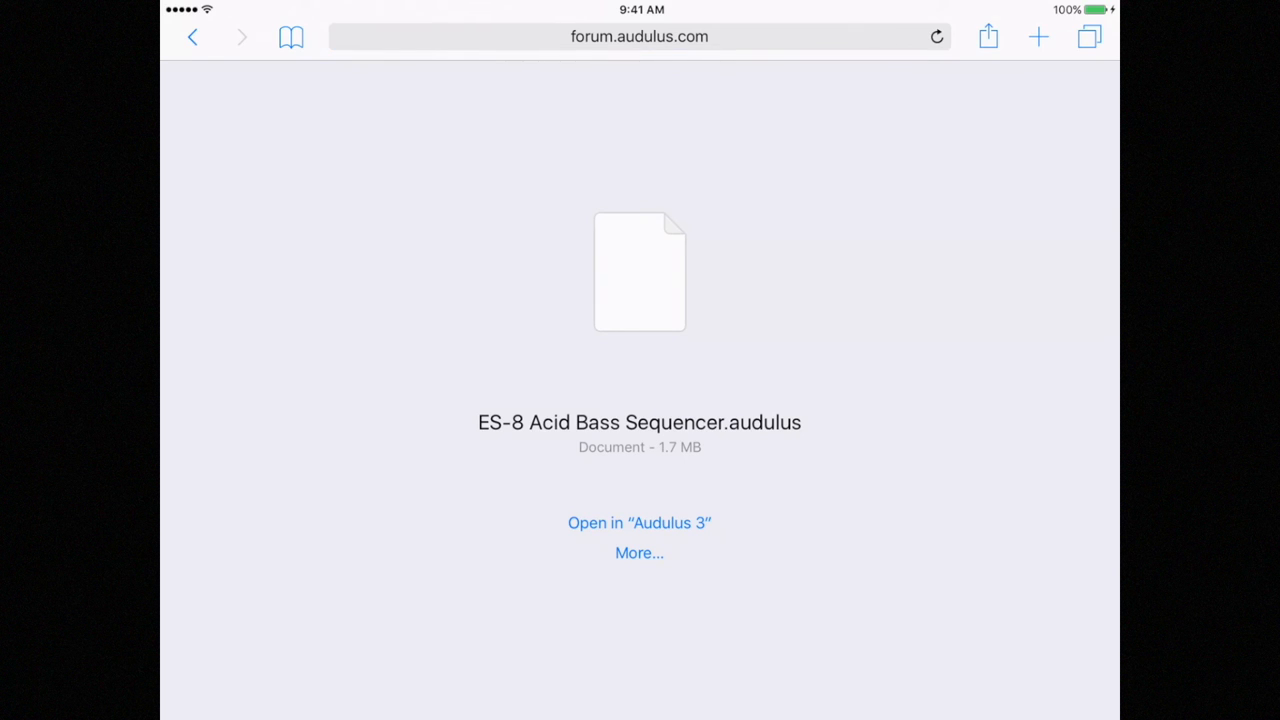
click(192, 37)
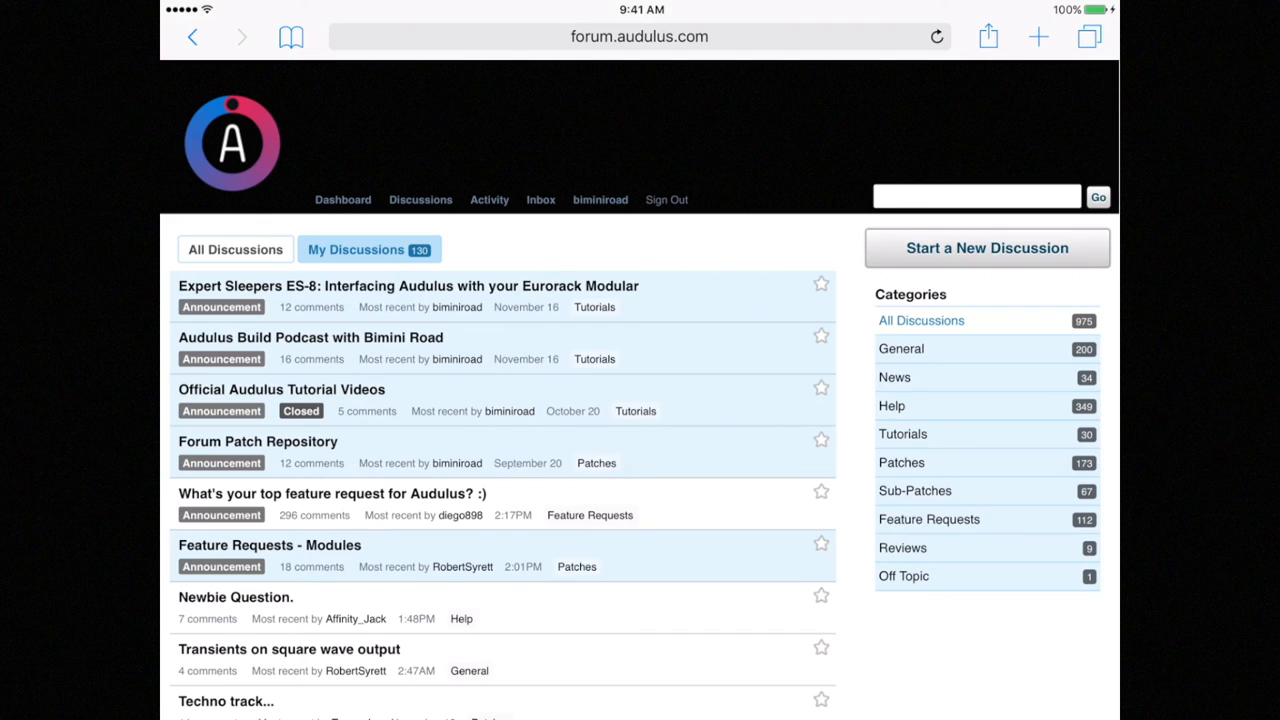
Start a new discussion and show the file-attachment source options via Choose File
click(986, 247)
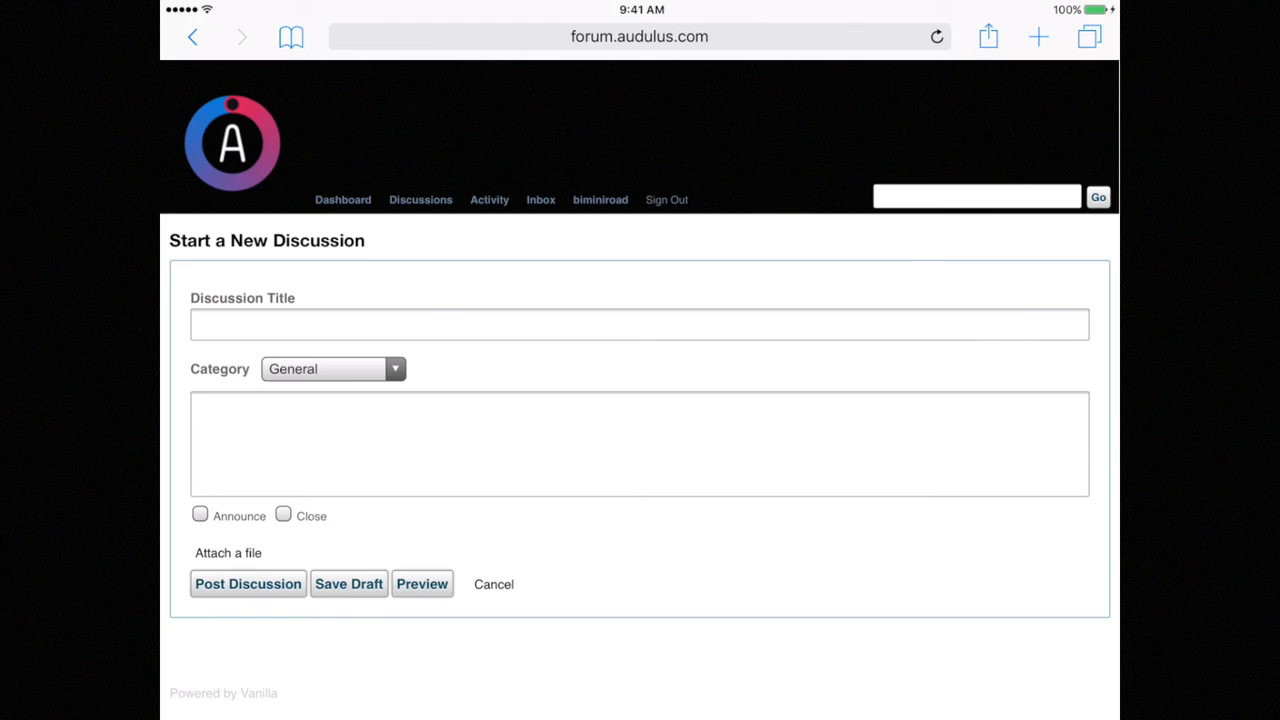
click(228, 552)
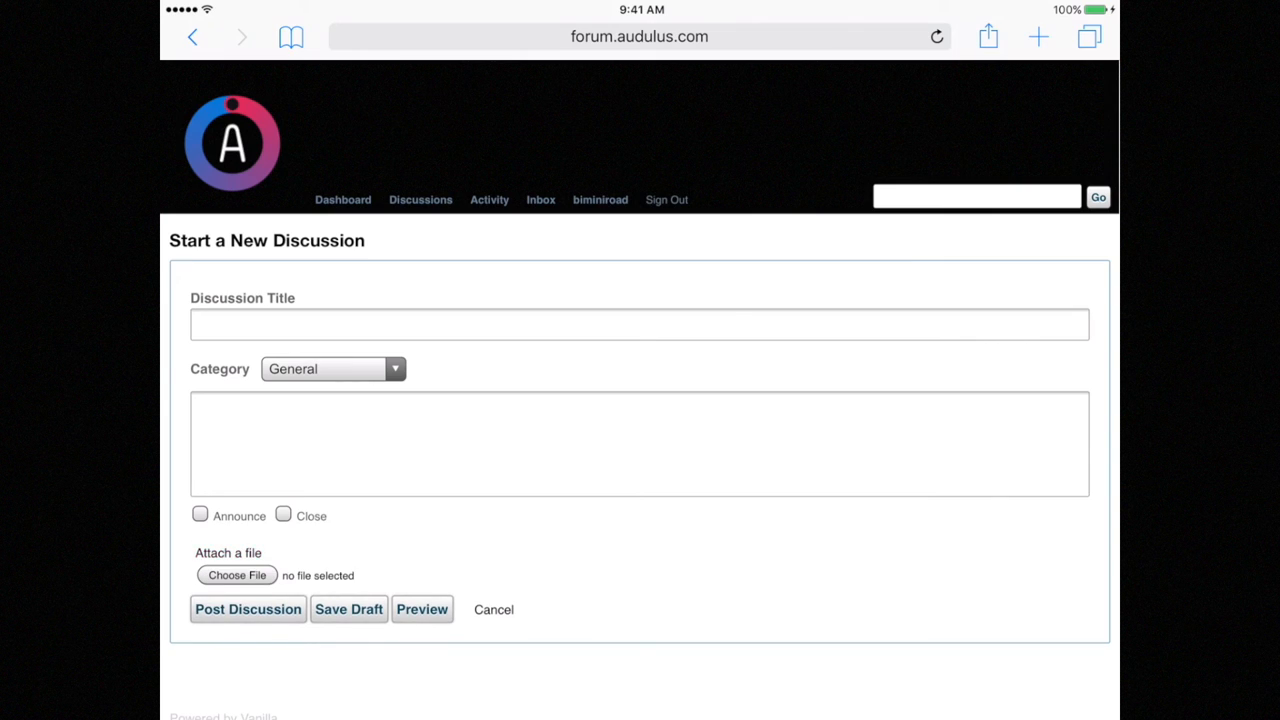
click(237, 575)
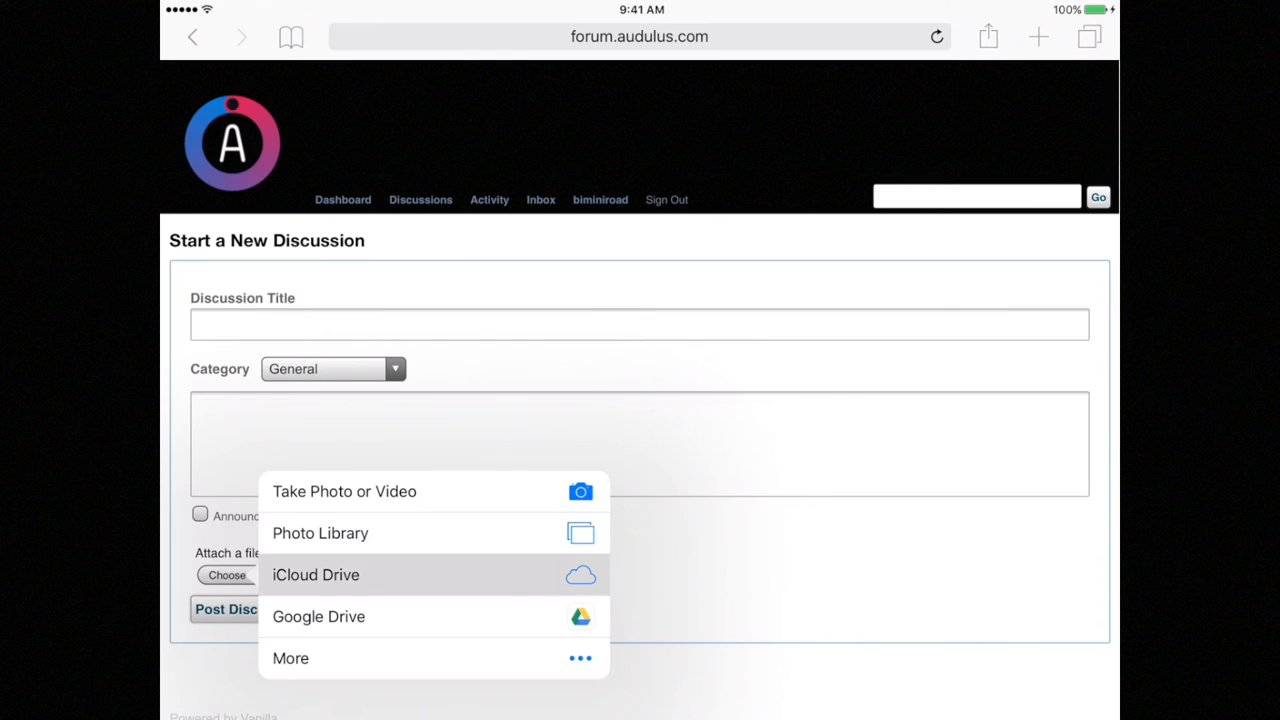
Pick iCloud Drive as the attachment source
click(315, 574)
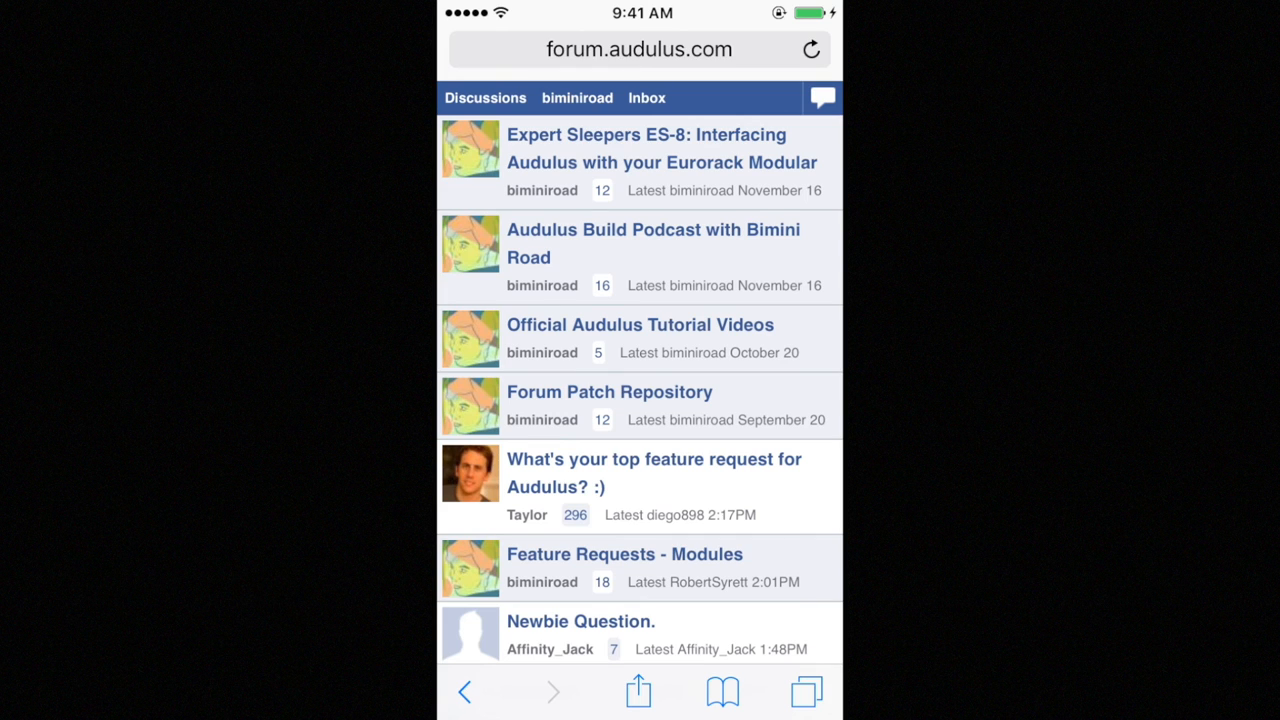
Scroll the phone's ES-8 thread down to the attached patch post
scroll(down, 3)
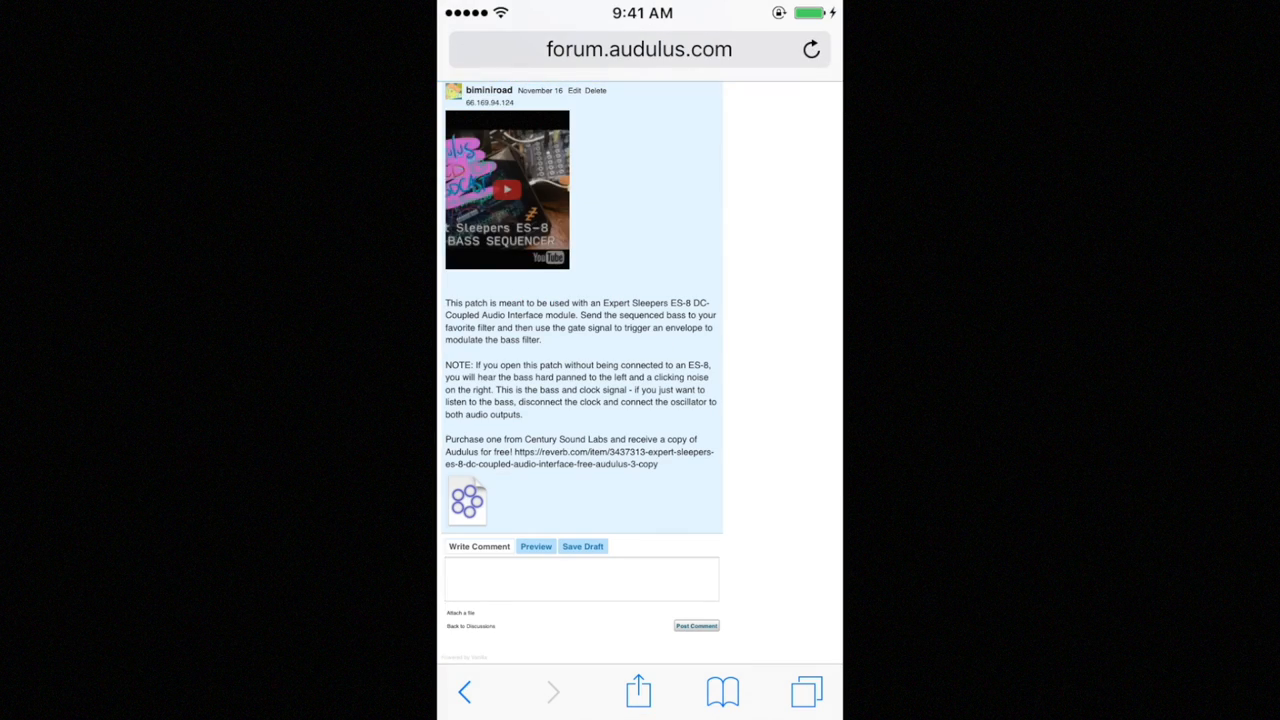
Download the 1.7 MB ES-8 Acid Bass Sequencer patch on the phone
scroll(down, 3)
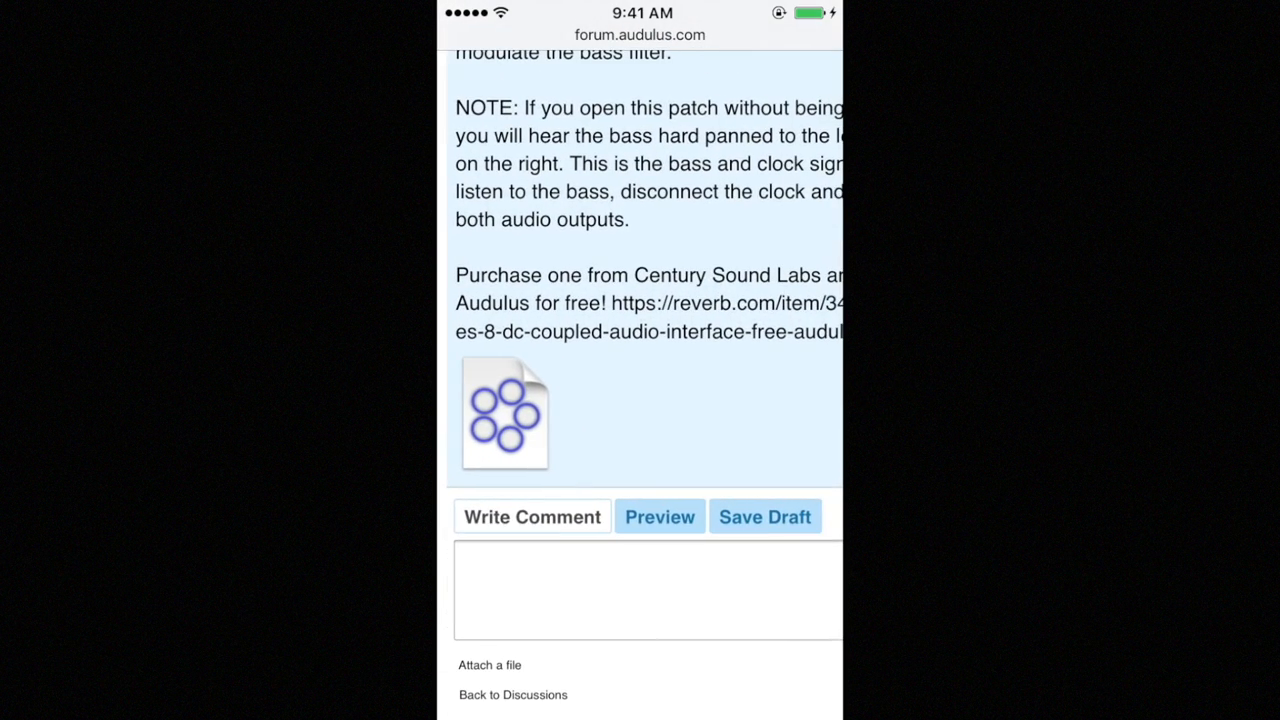
click(504, 413)
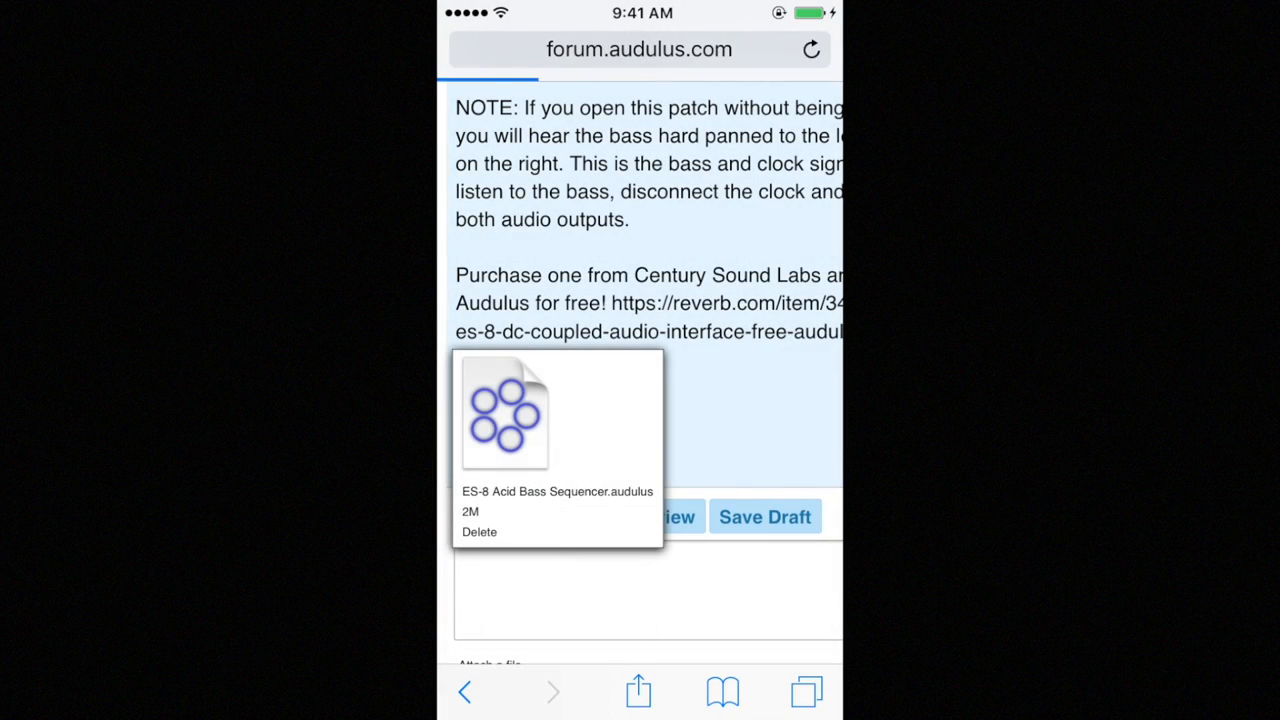
click(505, 413)
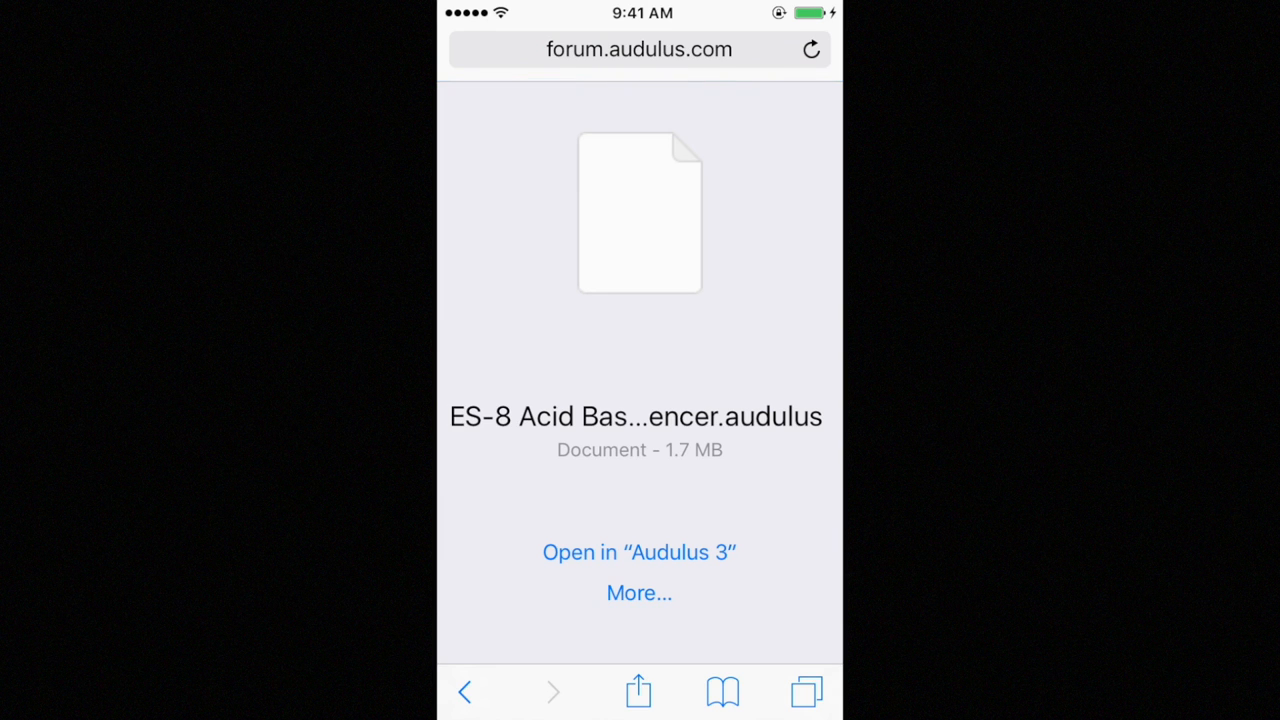